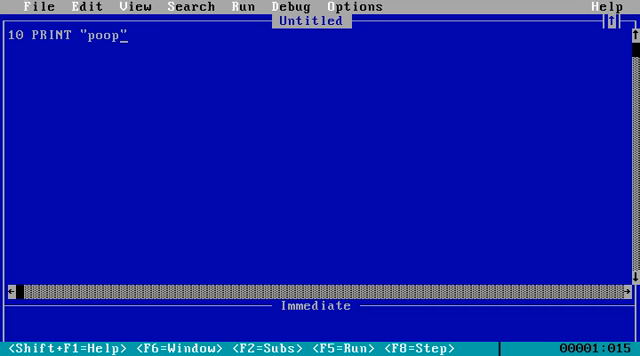
# Run the one-line PRINT "poop" program via Run > Start and return to the editor.
pyautogui.click(246, 6)
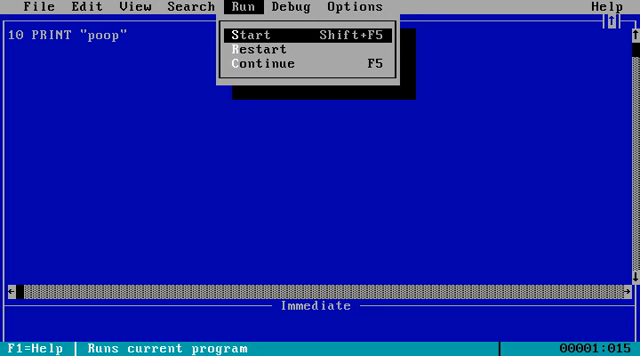
pyautogui.click(252, 36)
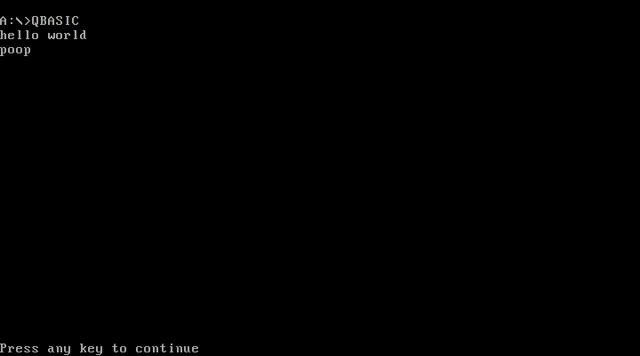
pyautogui.press('enter')
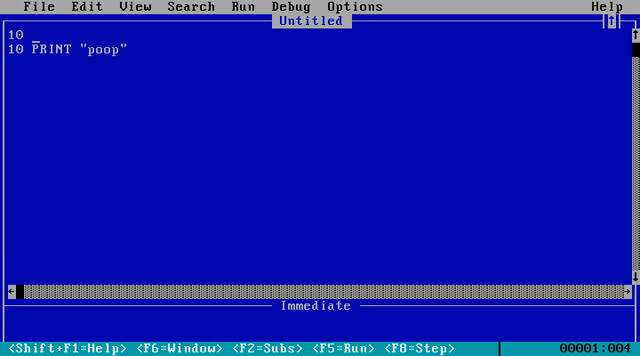
# Add 10 CLS, renumber the PRINT line to 20, and run it so the screen clears before poop.
pyautogui.write('cls')
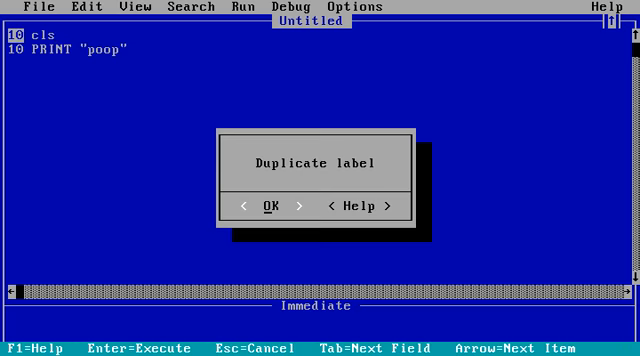
pyautogui.click(270, 206)
pyautogui.write('2')
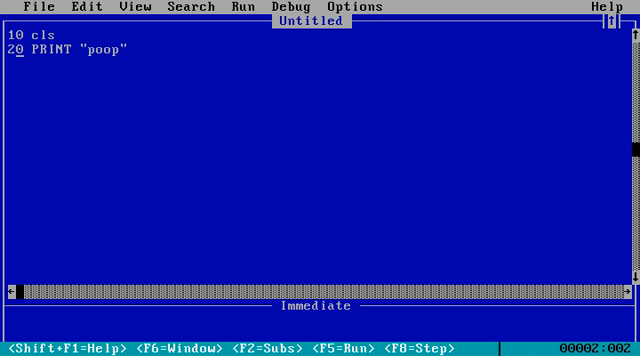
pyautogui.click(244, 6)
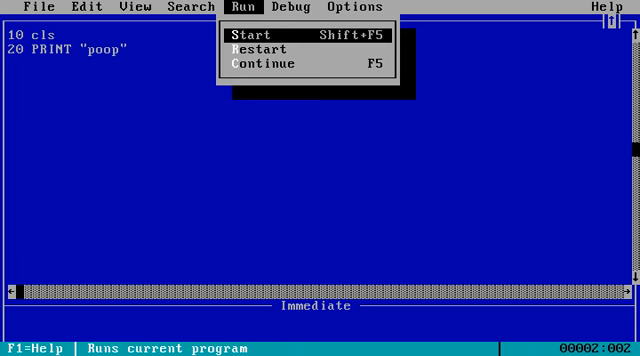
pyautogui.click(252, 36)
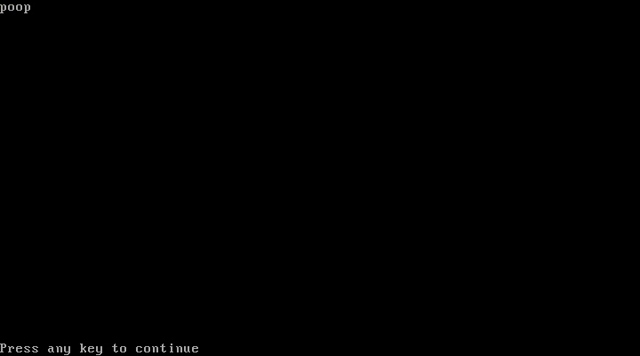
pyautogui.press('enter')
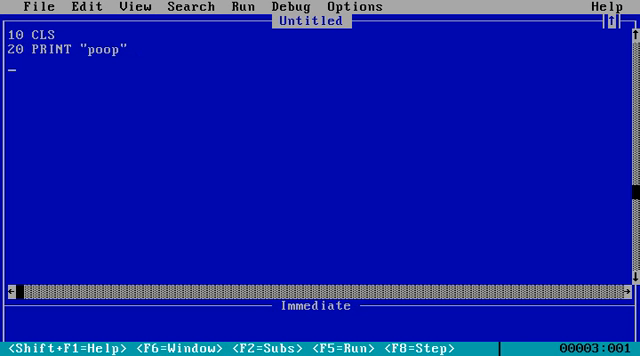
# Add line 30 GOTO 20 and run the program so poop prints in an endless loop.
pyautogui.write('30')
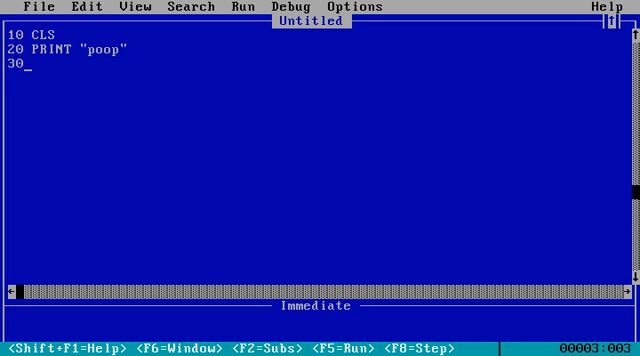
pyautogui.write('go')
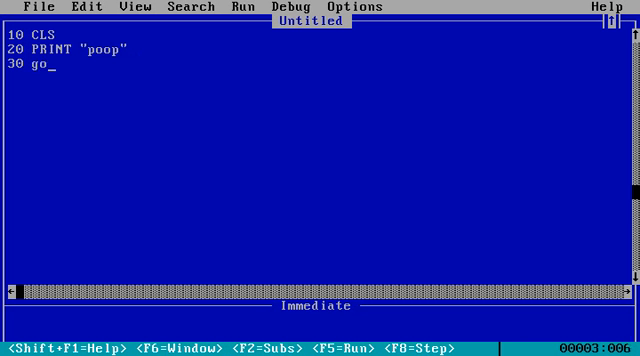
pyautogui.write('to')
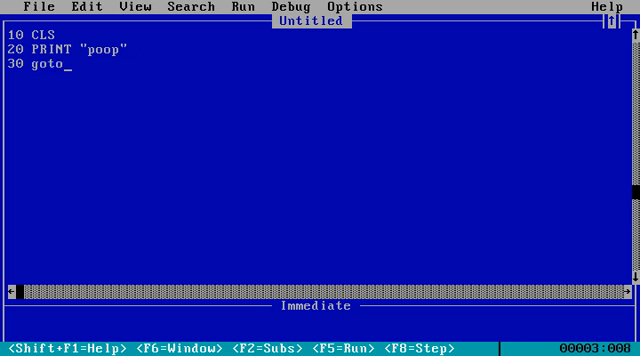
pyautogui.write('20')
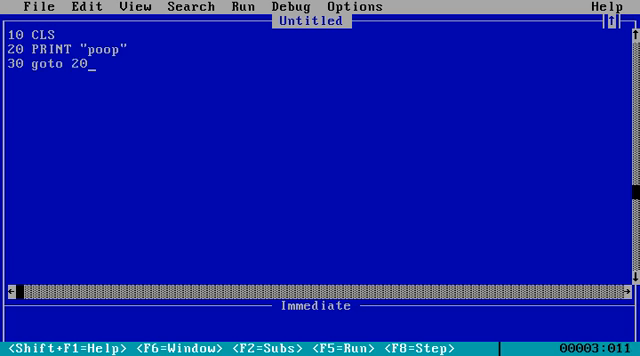
pyautogui.click(240, 6)
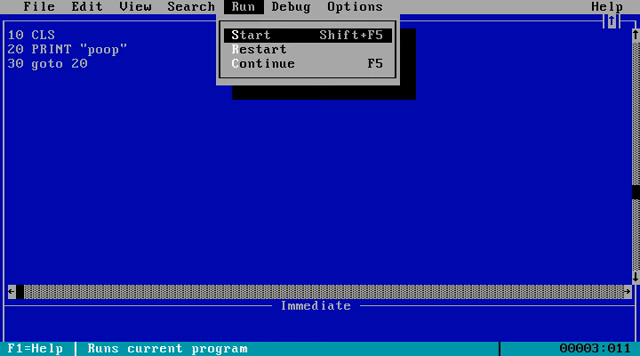
pyautogui.click(248, 36)
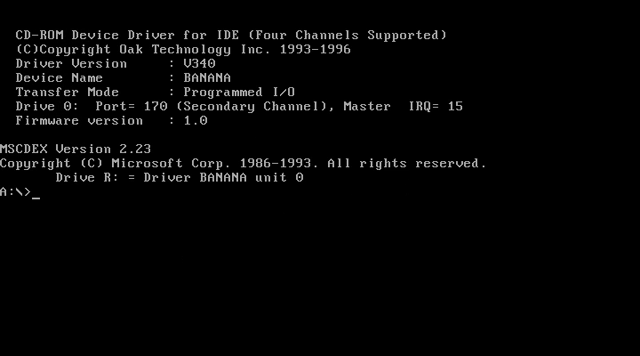
# Start a fresh program with 10 CLS and 20 PRINT "L".
pyautogui.write('Q')
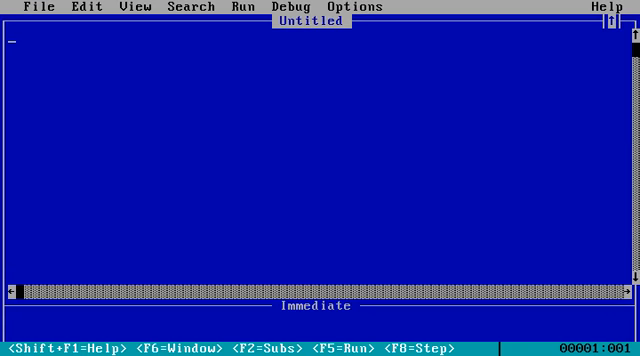
pyautogui.write('10')
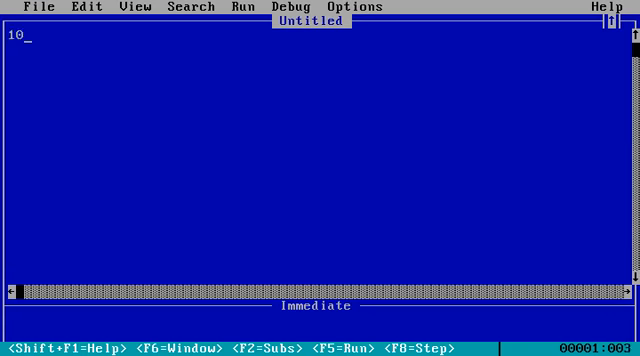
pyautogui.write('cls')
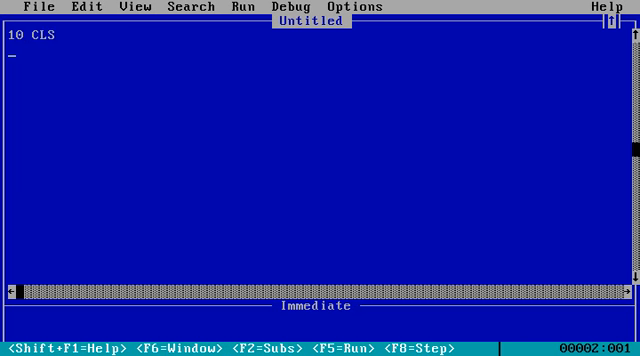
pyautogui.write('20 p')
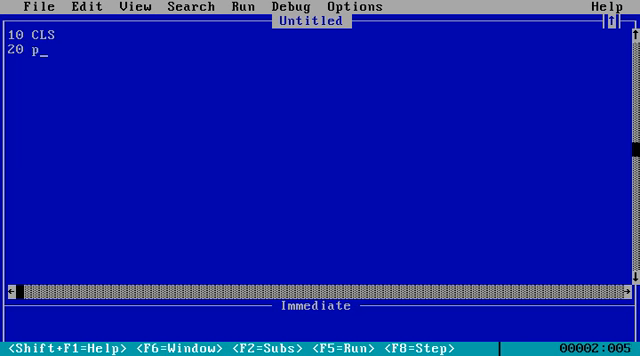
pyautogui.write('rint')
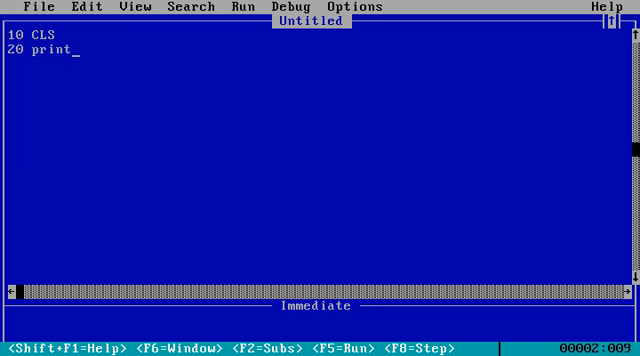
pyautogui.write('"L')
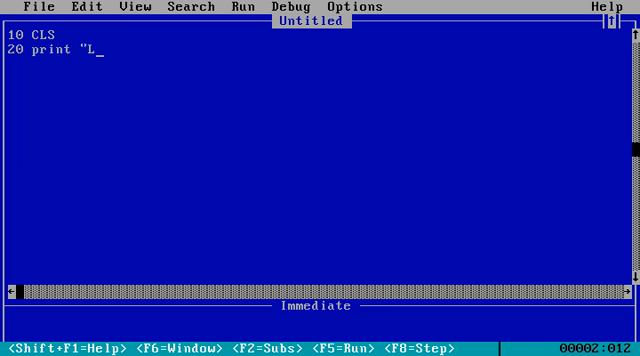
pyautogui.write('EMONS')
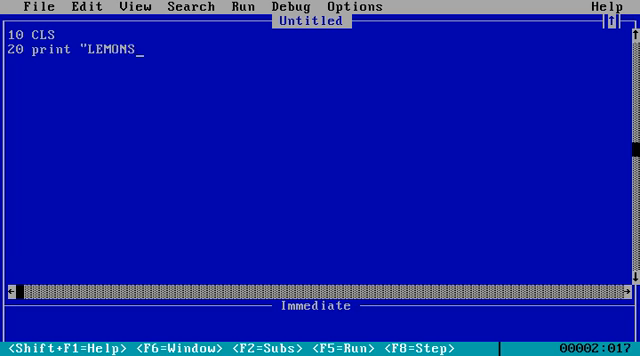
pyautogui.press('BackSpace')
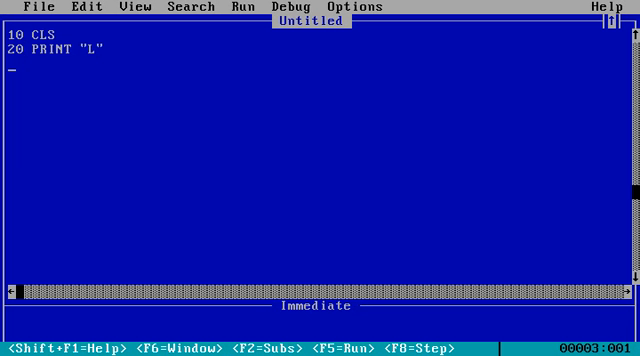
# Add lines 30 PRINT "LE" and 40 PRINT "LEM".
pyautogui.write('30')
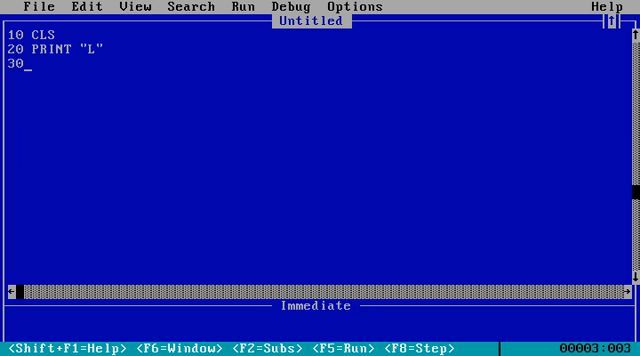
pyautogui.write('pr')
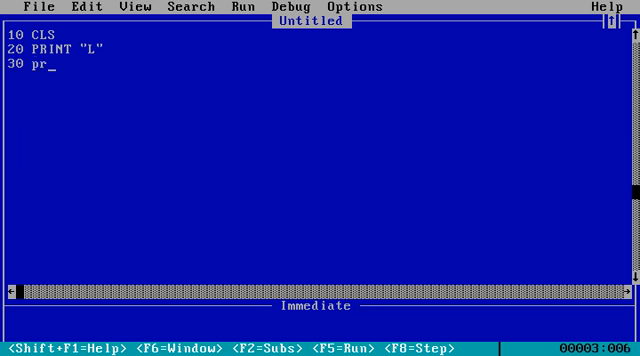
pyautogui.write('int "')
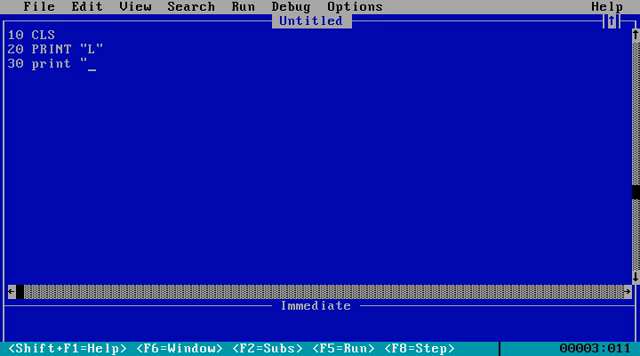
pyautogui.write('E')
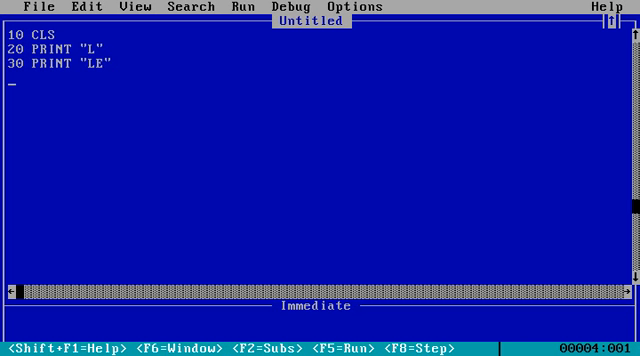
pyautogui.write('40 PRI')
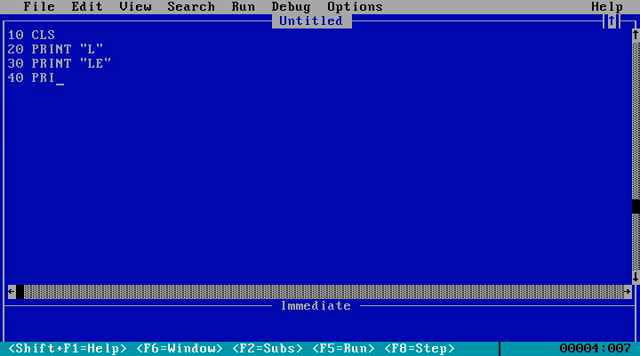
pyautogui.write('NT')
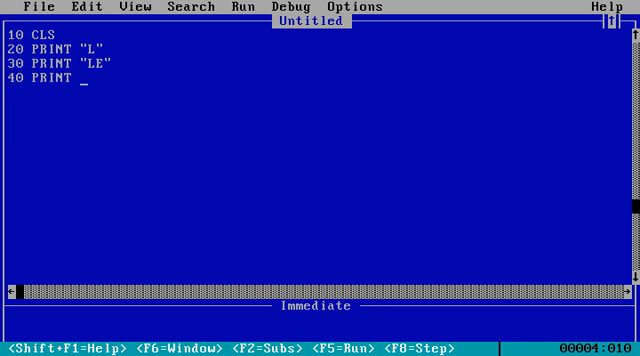
pyautogui.write('"L')
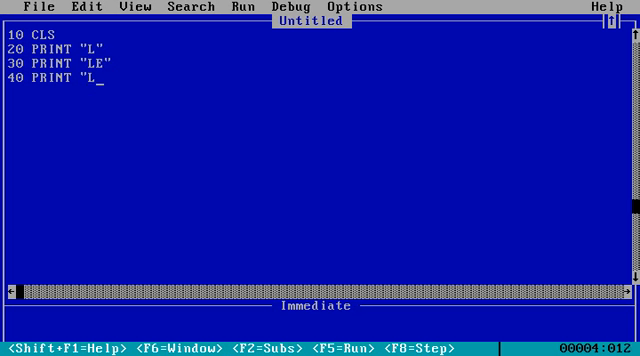
pyautogui.press('enter')
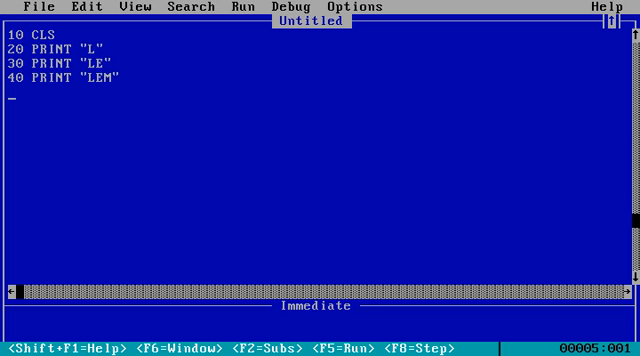
# Add lines 50 PRINT "LEMO" and 60 PRINT "LEMON".
pyautogui.write('50')
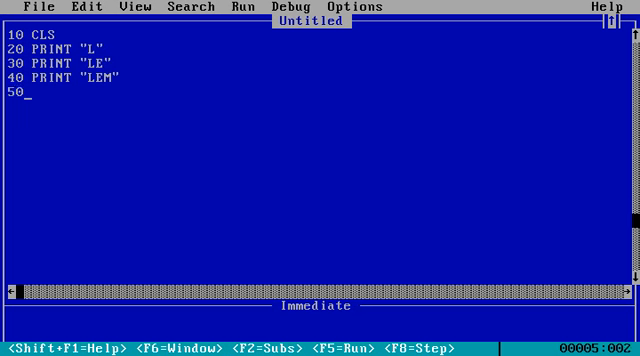
pyautogui.write('pri')
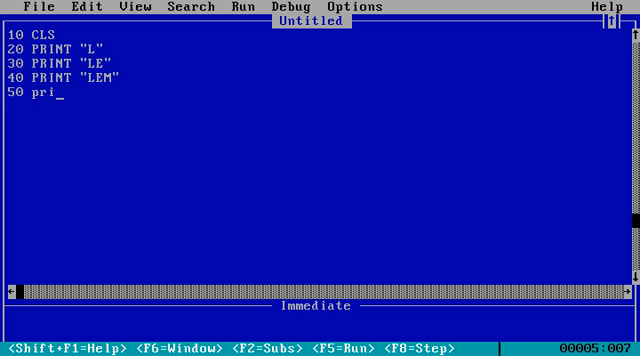
pyautogui.write('nt "')
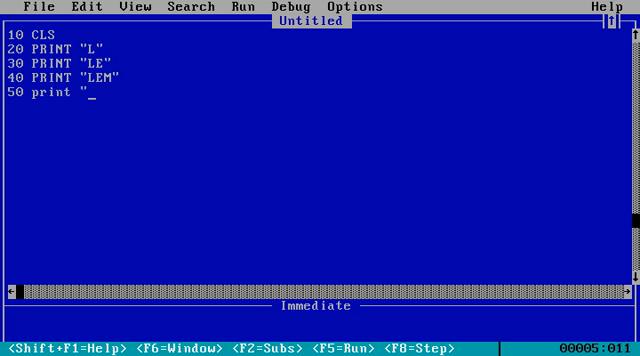
pyautogui.write('LEMO')
pyautogui.write('60')
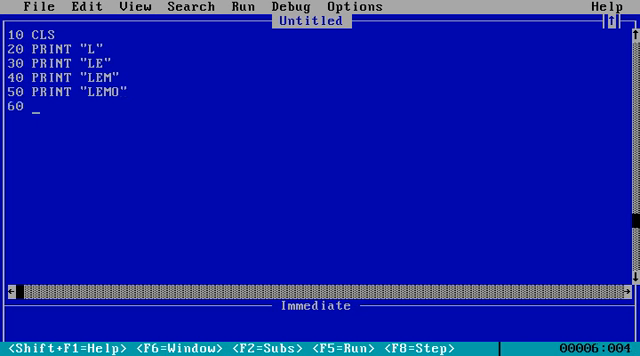
pyautogui.write('print')
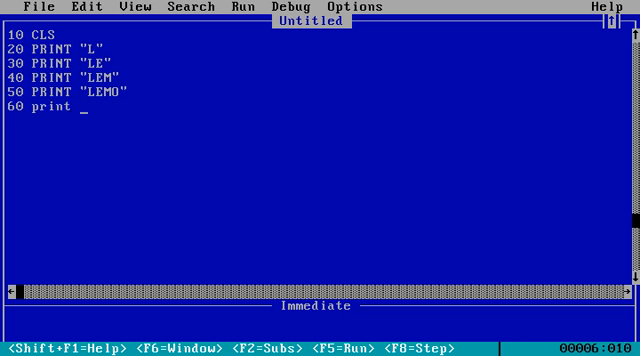
pyautogui.write('"')
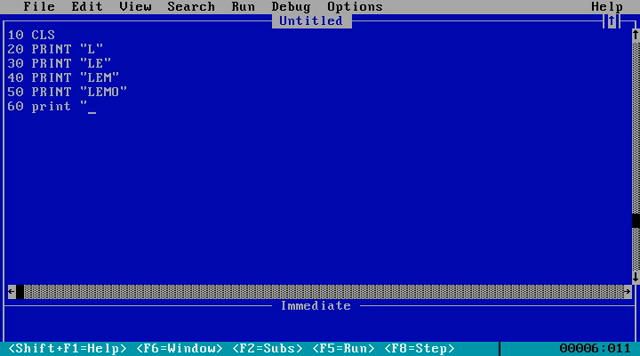
pyautogui.write('LEMON')
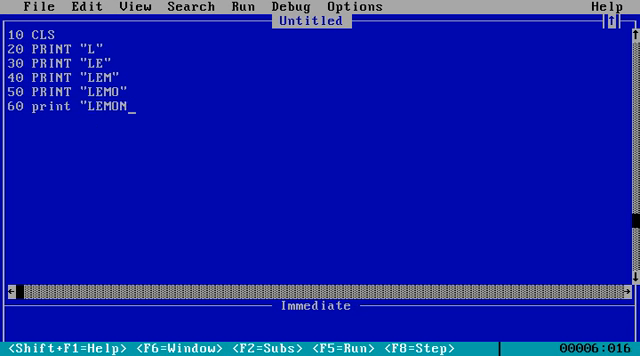
pyautogui.write('"')
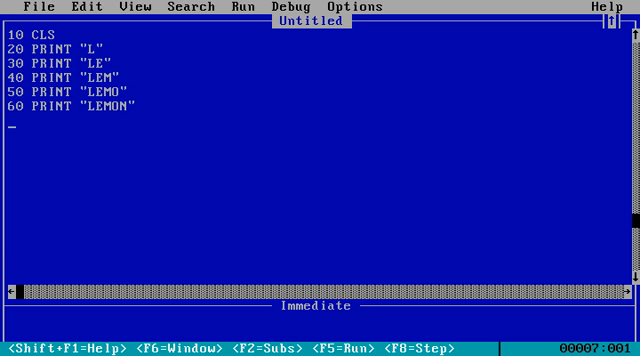
# Add line 70 PRINT "LEMONS" and run the program with F5.
pyautogui.write('70 P')
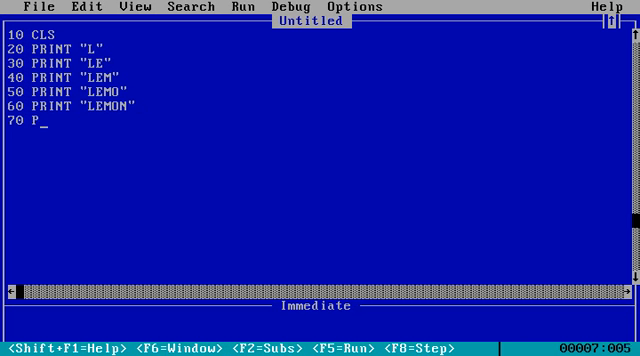
pyautogui.write('RINT "')
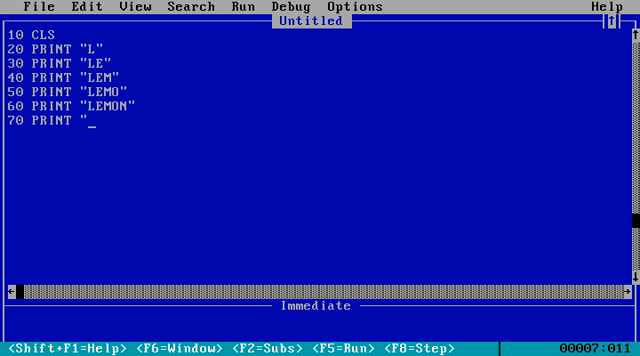
pyautogui.write('LEMONS')
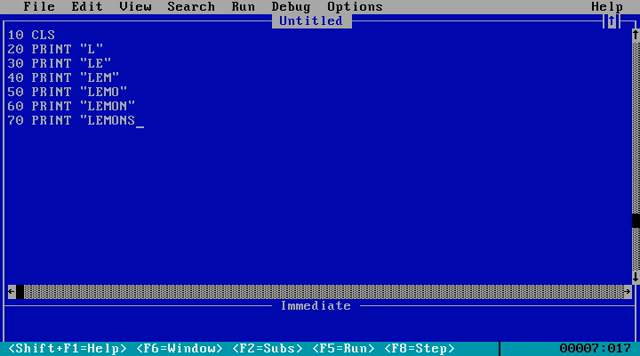
pyautogui.write('"')
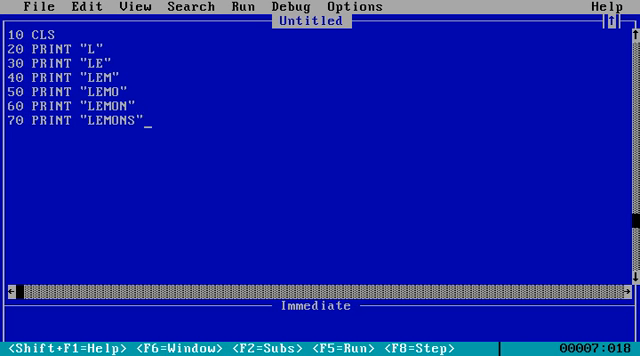
pyautogui.press('f5')
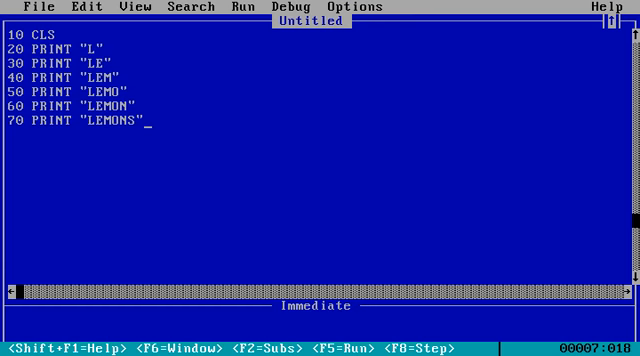
pyautogui.click(132, 6)
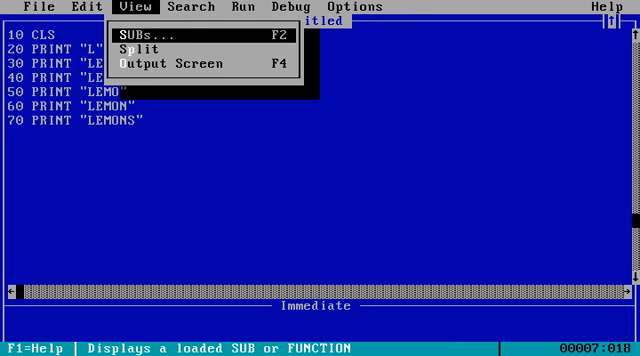
pyautogui.press('Escape')
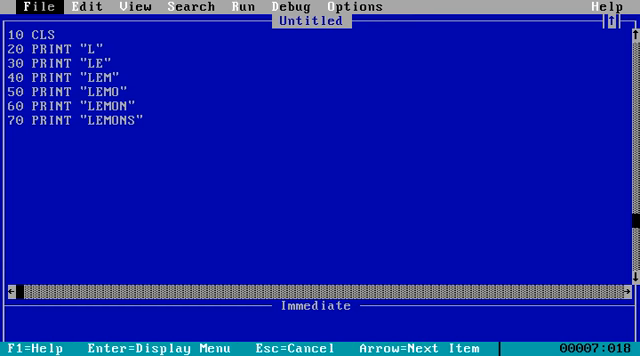
pyautogui.click(192, 8)
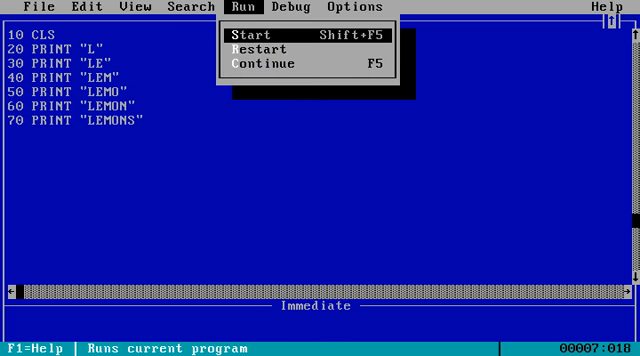
pyautogui.click(256, 36)
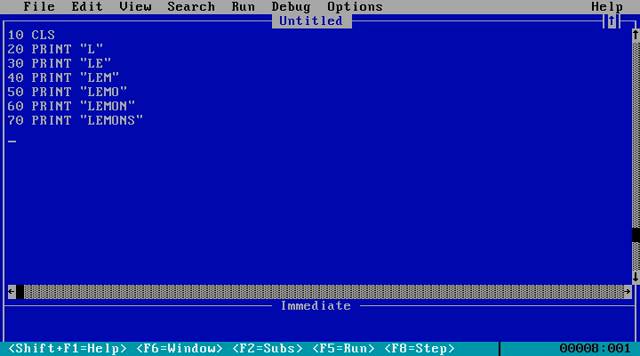
# Add line 80 GOTO 20 so the printing repeats forever.
pyautogui.write('80 go')
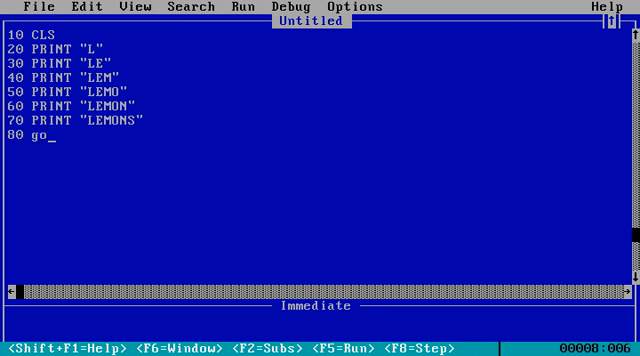
pyautogui.write('to')
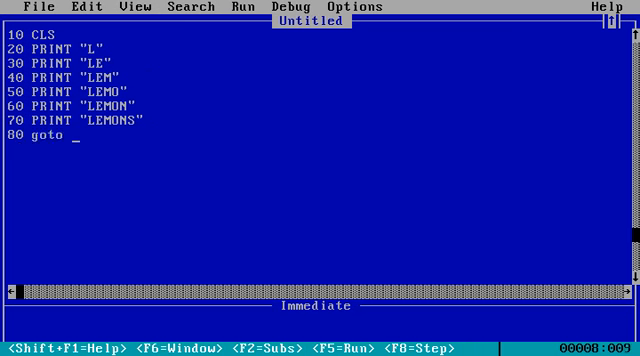
pyautogui.write('20')
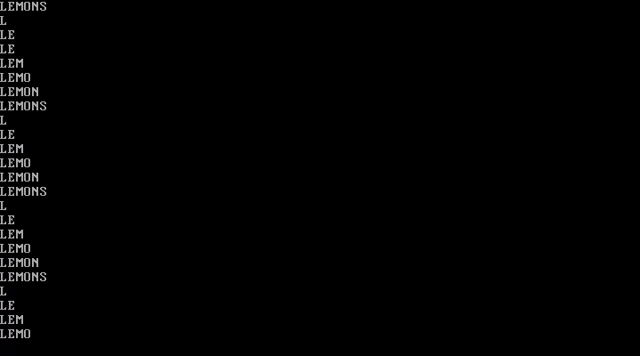
# Scroll through the output screen as it endlessly repeats L, LE, LEM, LEMO, LEMON, LEMONS.
pyautogui.scroll(-3)
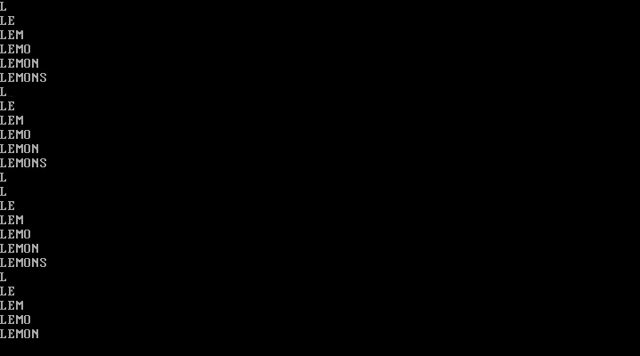
pyautogui.scroll(-3)
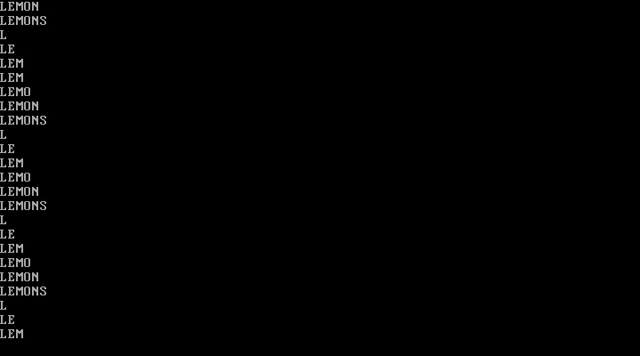
pyautogui.scroll(-3)
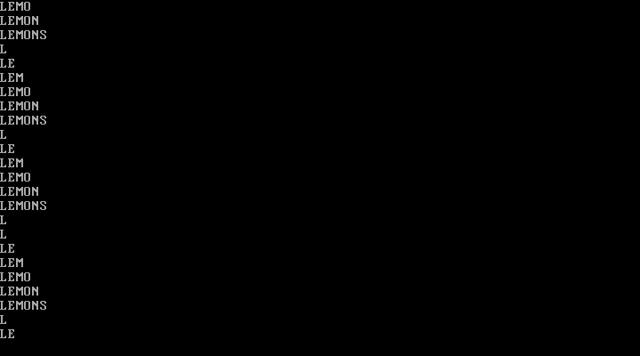
pyautogui.scroll(-3)
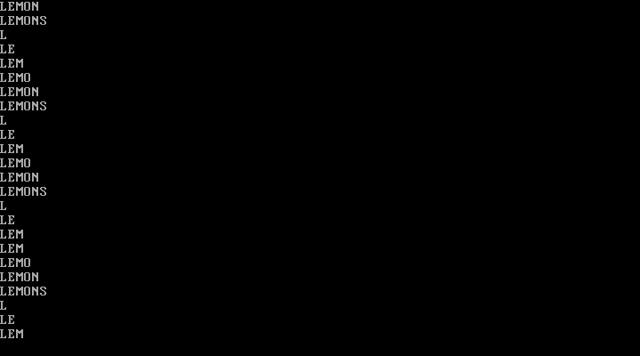
pyautogui.scroll(-3)
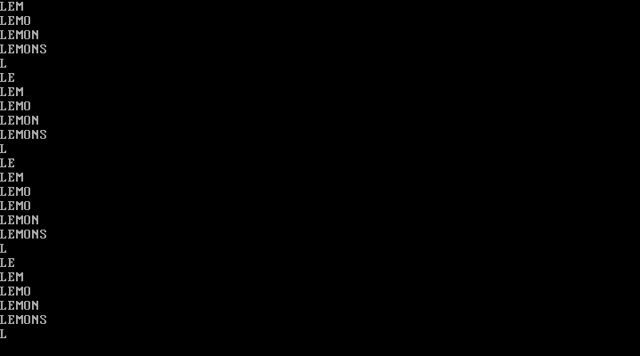
pyautogui.scroll(-3)
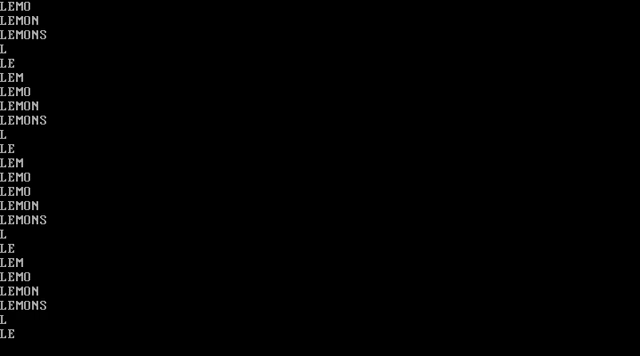
pyautogui.scroll(-3)
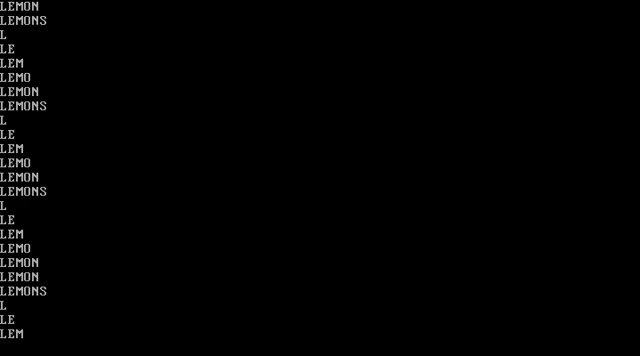
pyautogui.scroll(-3)
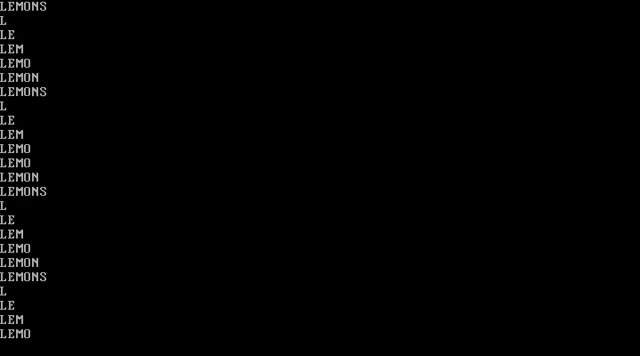